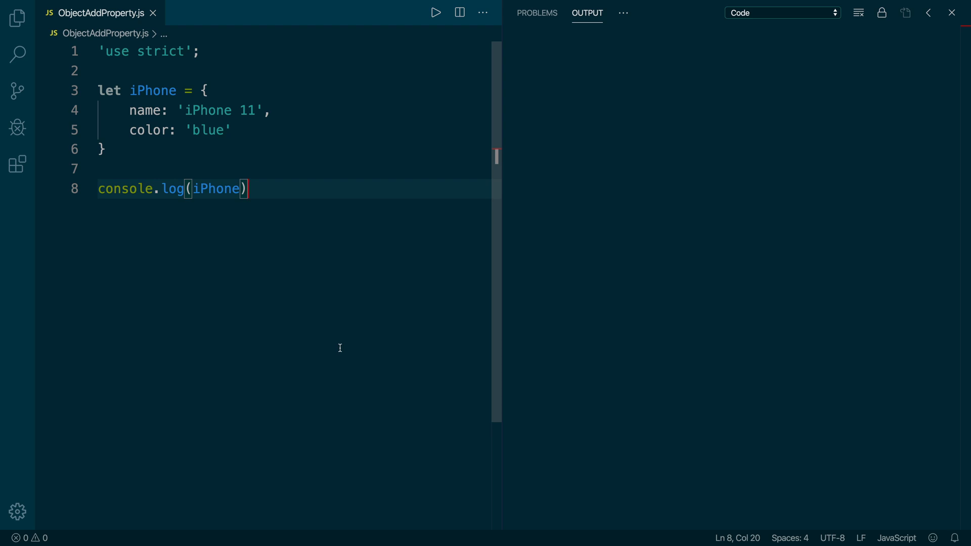
{"action": "mouse_move", "coordinate": [445, 30]}
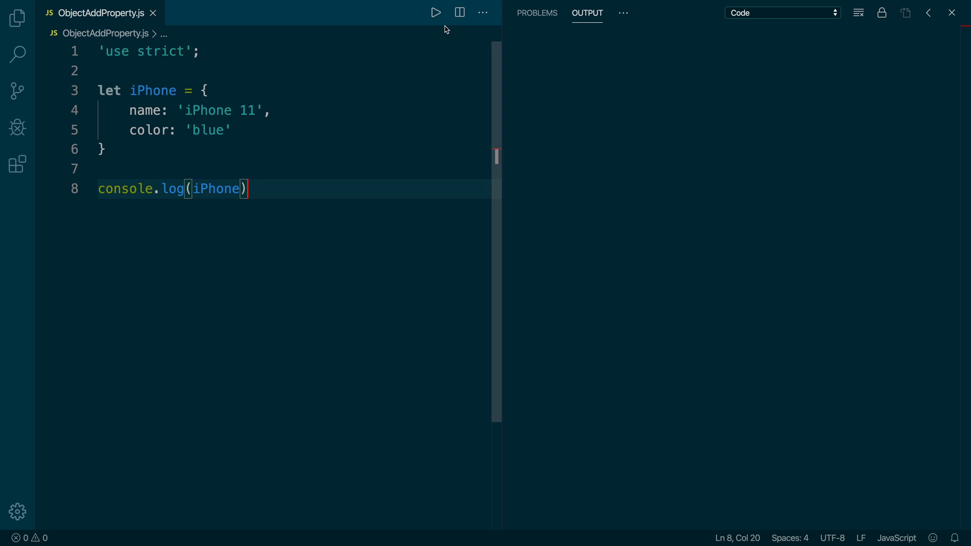
Step: Run ObjectAddProperty.js to print the iPhone object with name 'iPhone 11' and color 'blue'
{"action": "left_click", "coordinate": [435, 12]}
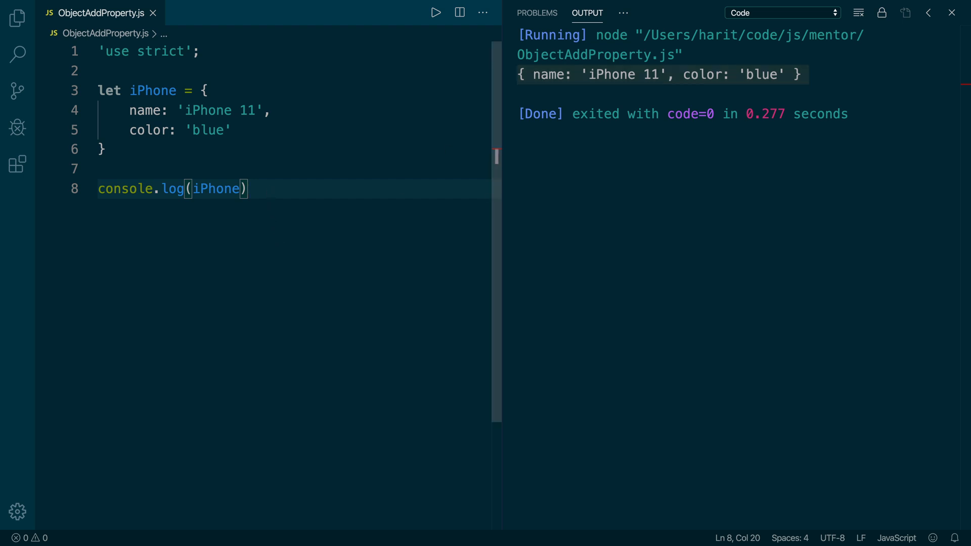
Step: Add iPhone["price"] = 600 and console.log(iPhone), then rerun the script
{"action": "type", "text": "iPhone["}
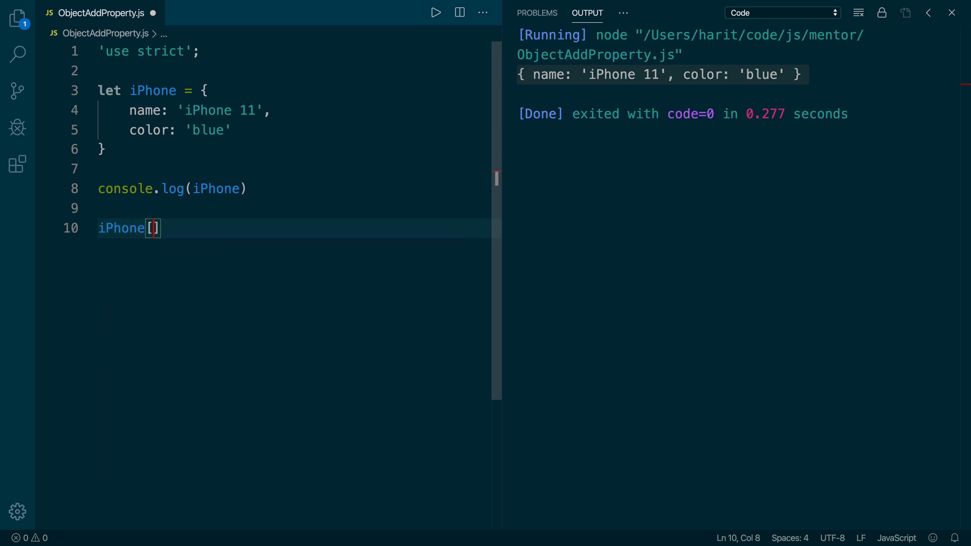
{"action": "type", "text": "\"price\""}
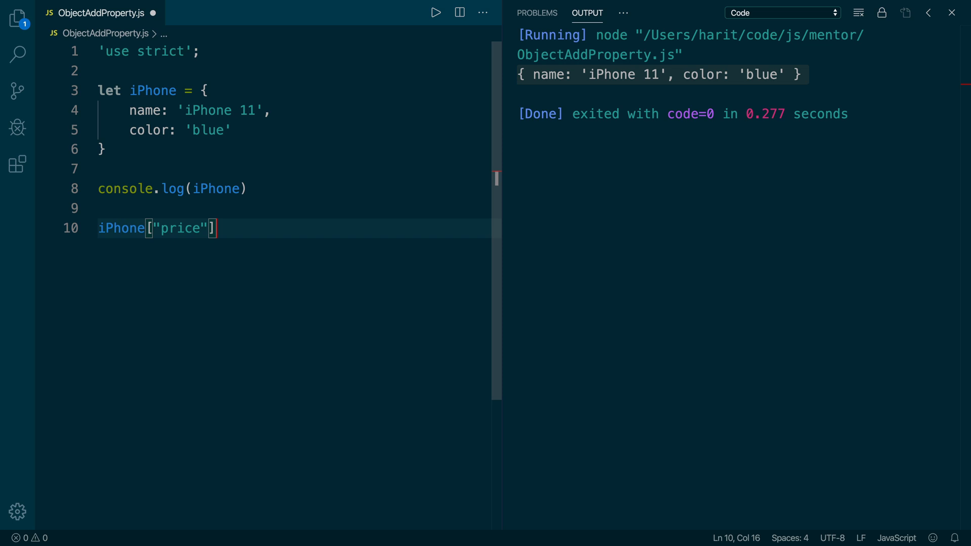
{"action": "type", "text": "= 600"}
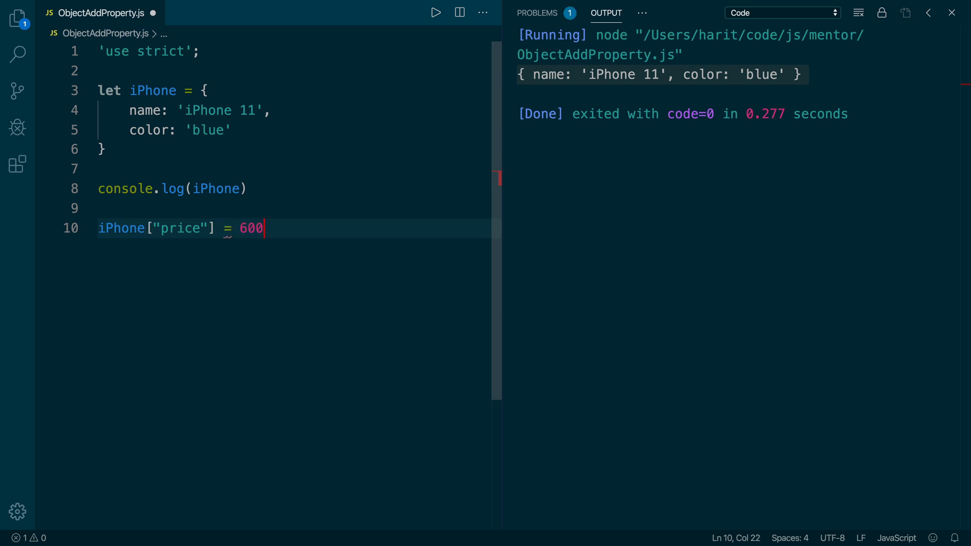
{"action": "type", "text": "conso"}
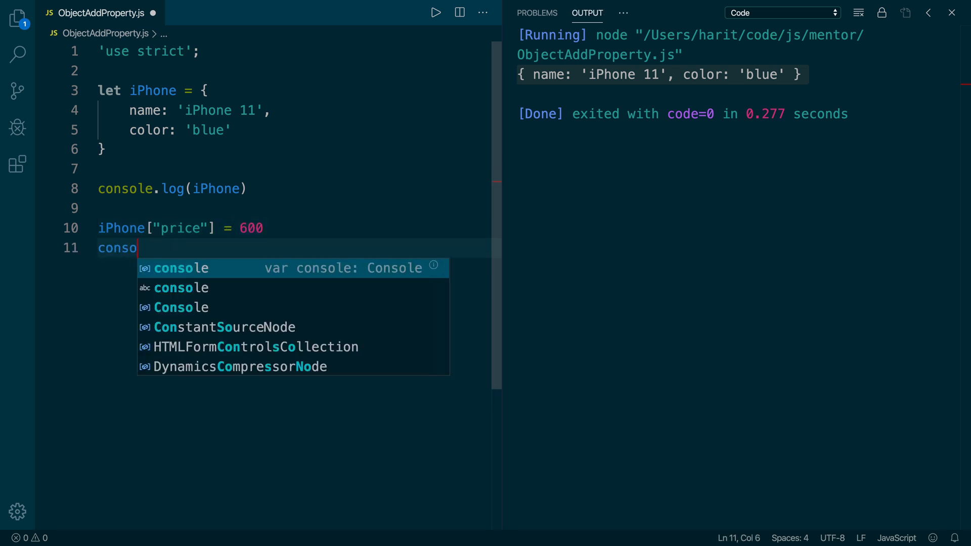
{"action": "type", "text": "le.log(iPhone"}
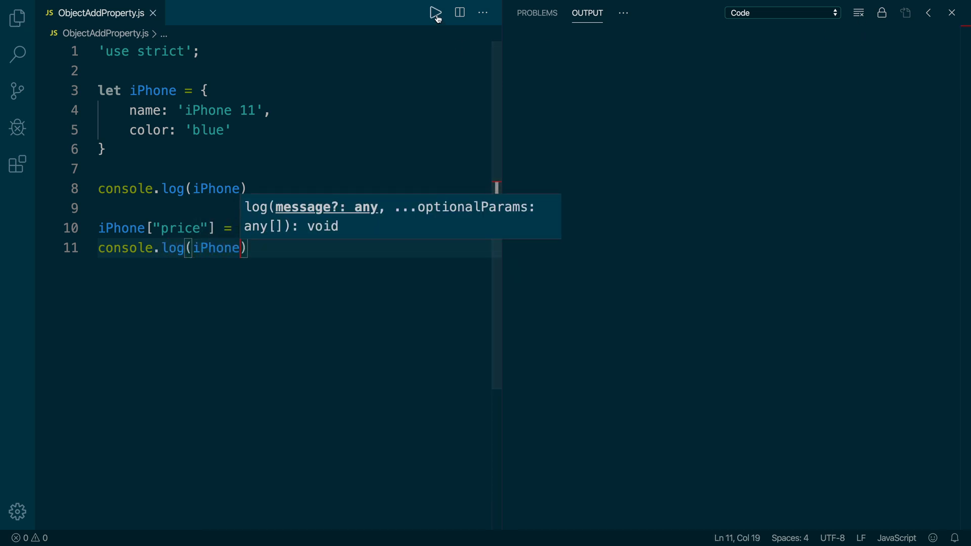
{"action": "left_click", "coordinate": [436, 12]}
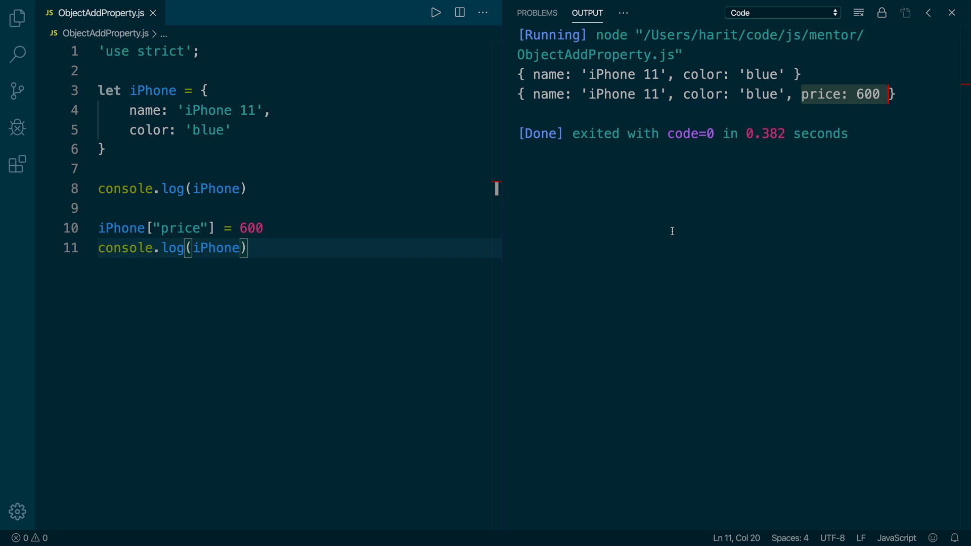
Step: Add iPhone["price"] = 0 and console.log(iPhone) on lines 13–14, then run the file
{"action": "type", "text": "iPhone"}
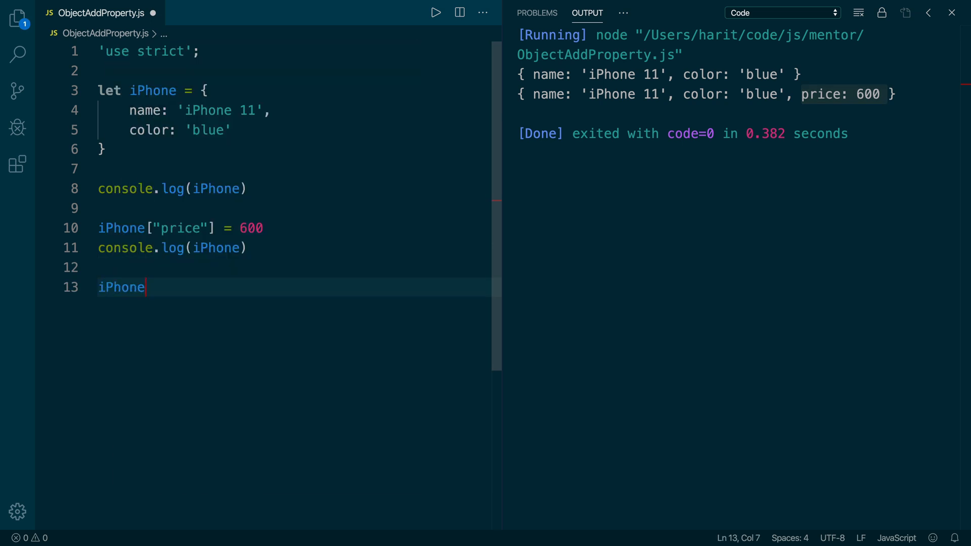
{"action": "type", "text": "[\"pri\"]"}
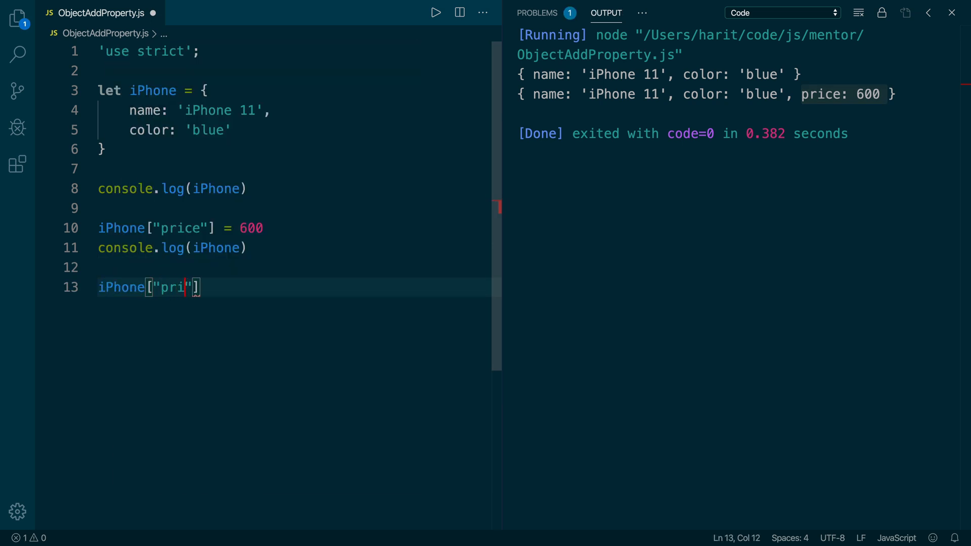
{"action": "type", "text": "ce\"] = 0"}
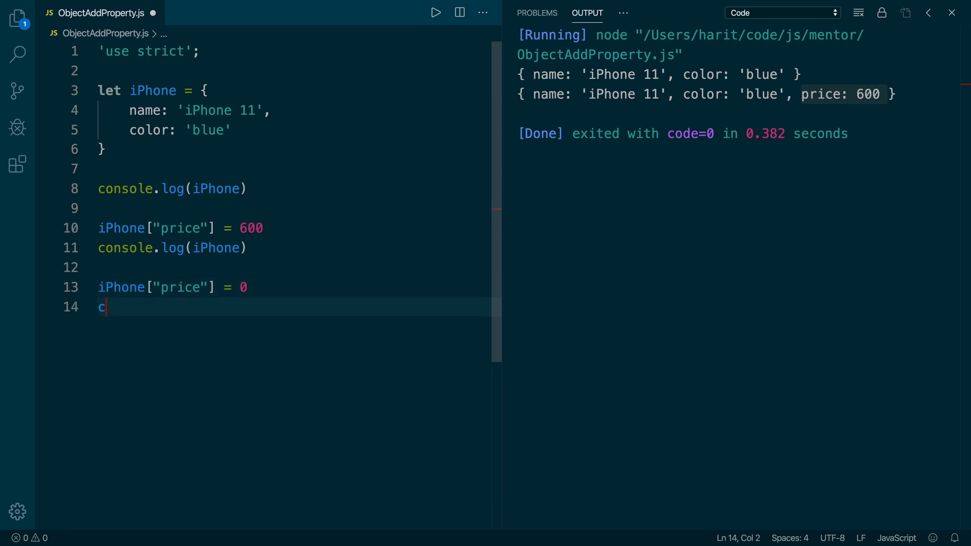
{"action": "type", "text": "onsole.log"}
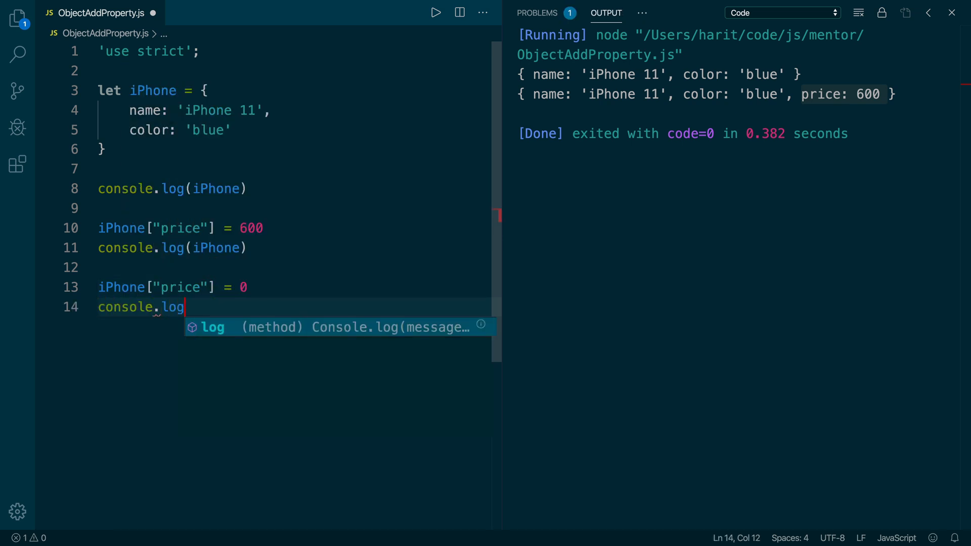
{"action": "type", "text": "(iPhone)"}
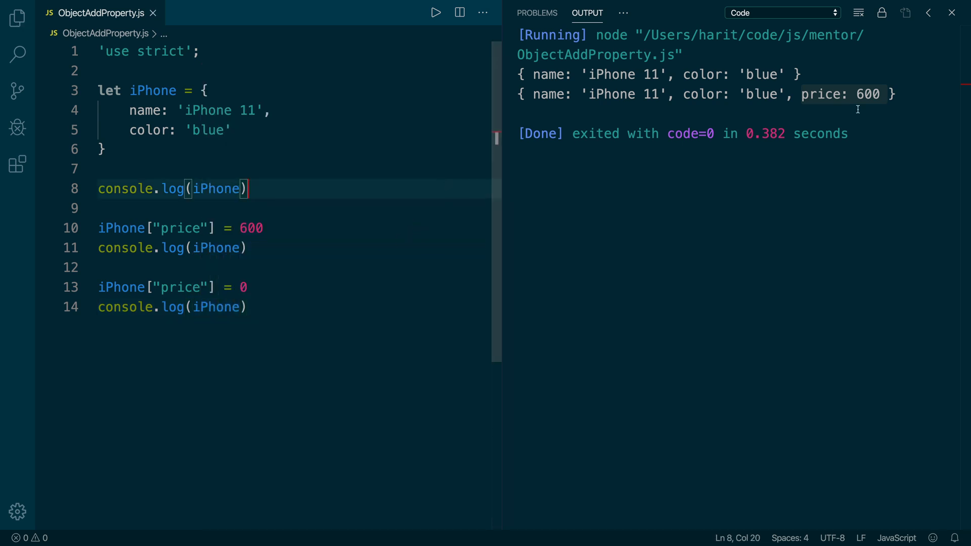
{"action": "left_click", "coordinate": [435, 12]}
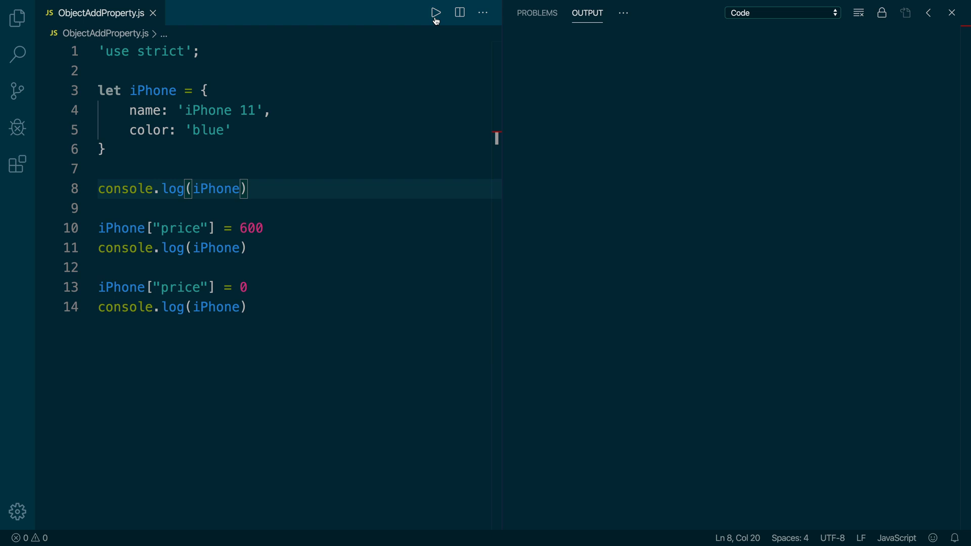
{"action": "left_click", "coordinate": [436, 12]}
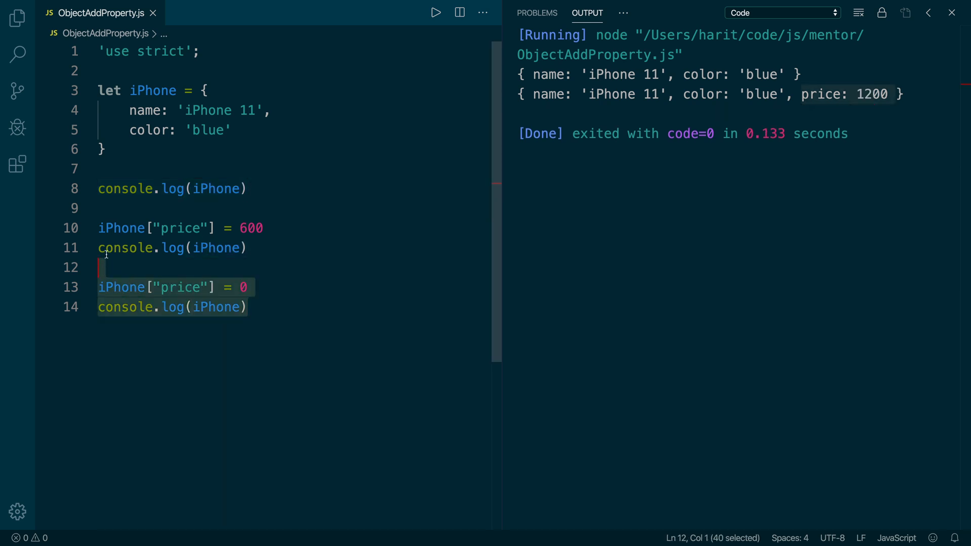
Step: Replace the price lines with Object.defineProperty(iPhone, "price", {}) and an empty descriptor
{"action": "key", "text": "Delete"}
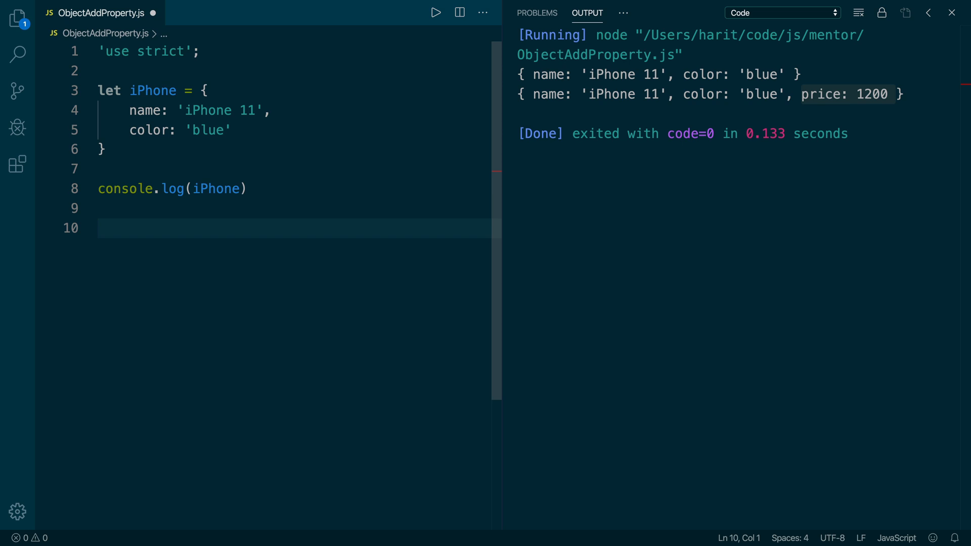
{"action": "type", "text": "Object.defineProperty"}
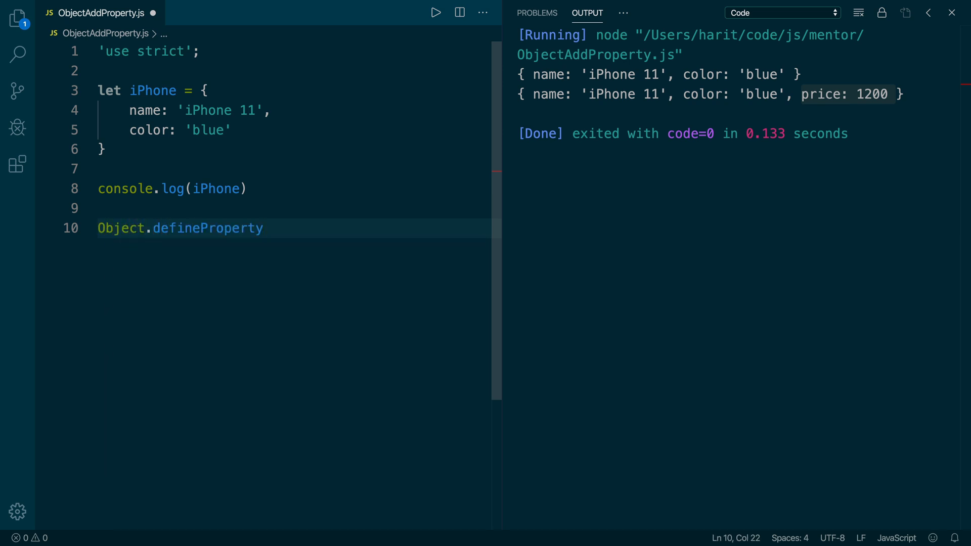
{"action": "type", "text": "(i"}
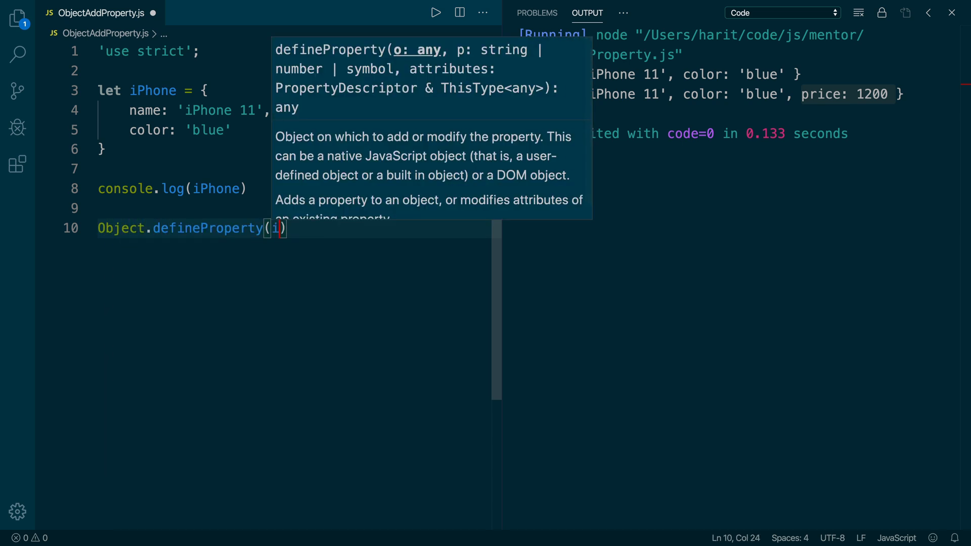
{"action": "type", "text": "Phone, \"\""}
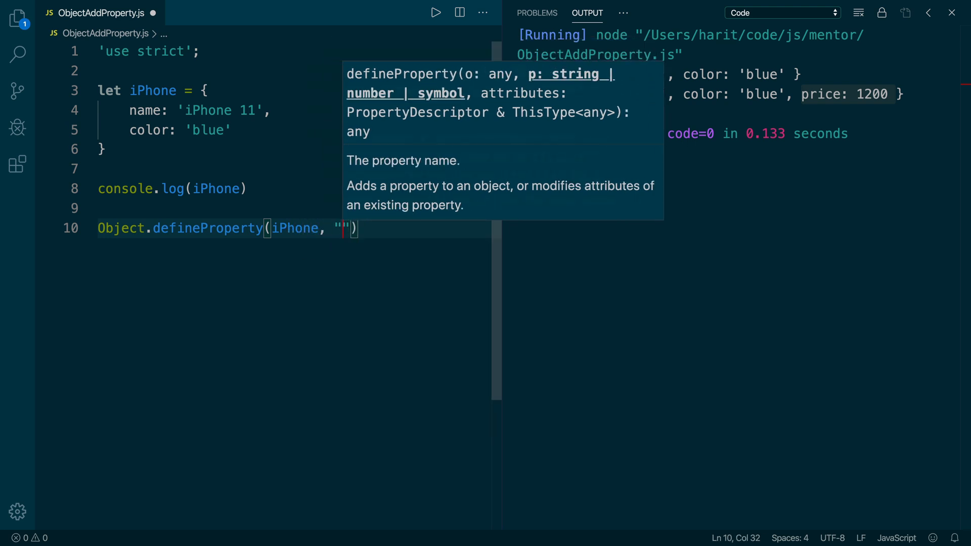
{"action": "type", "text": "pric"}
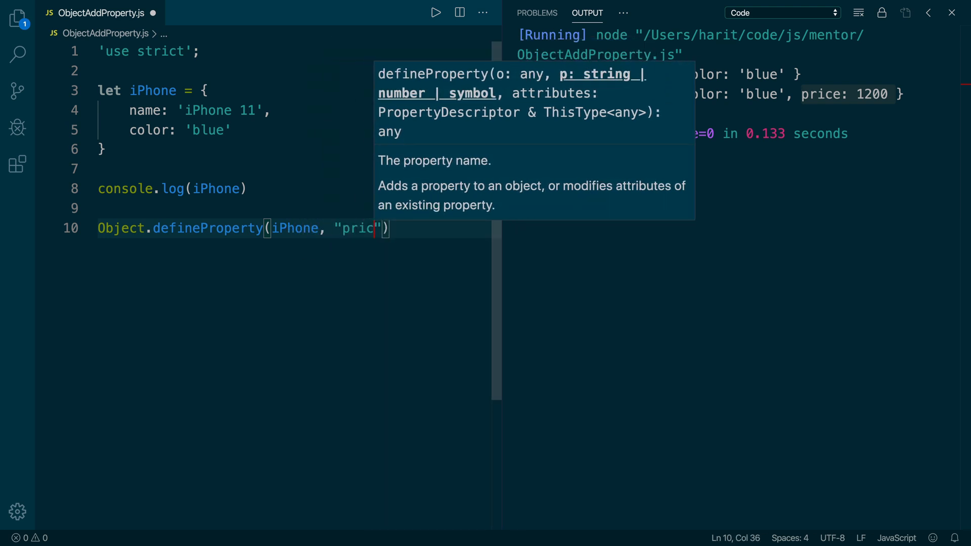
{"action": "type", "text": "e\", {}"}
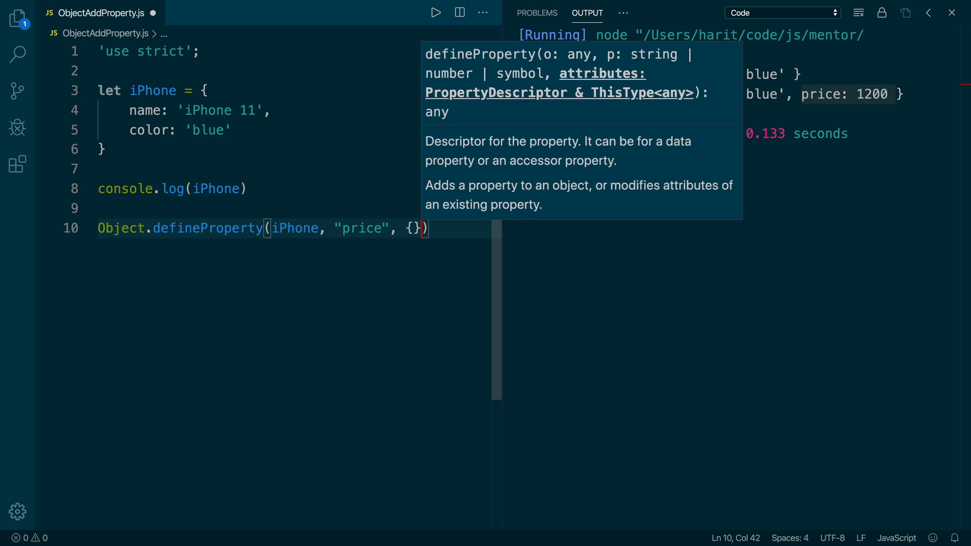
{"action": "key", "text": "Enter"}
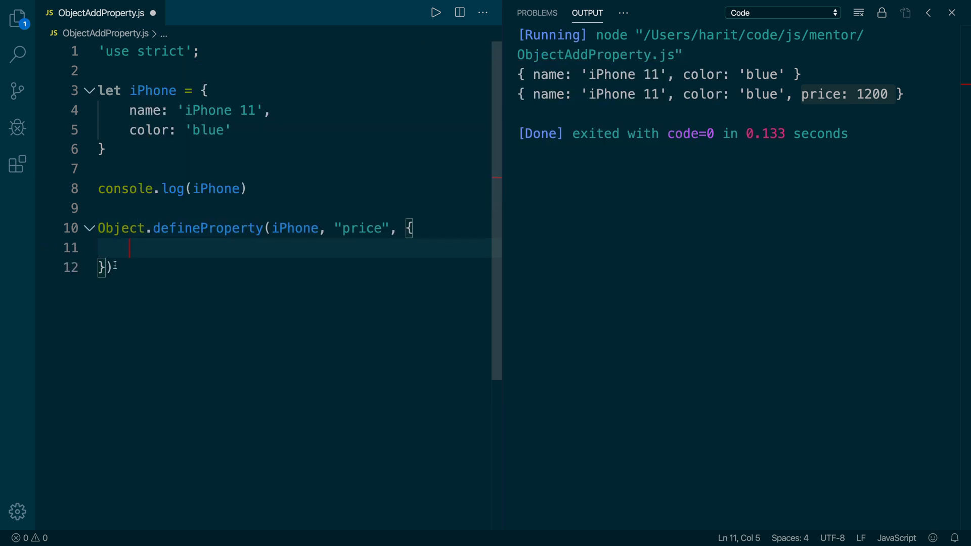
Step: Fill the descriptor with value: 1200, writable: false, enumerable: true, then add console.log(iPhone)
{"action": "type", "text": "value:"}
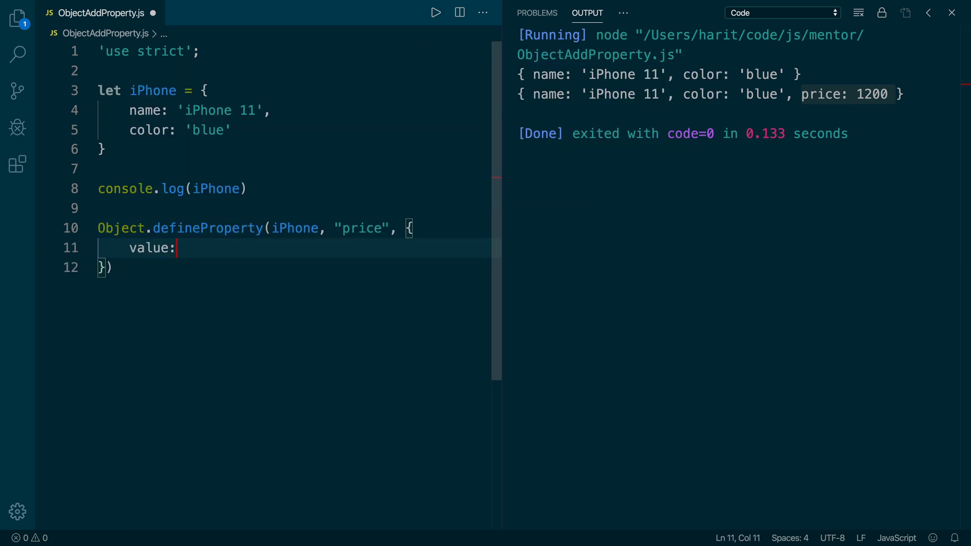
{"action": "type", "text": "1200"}
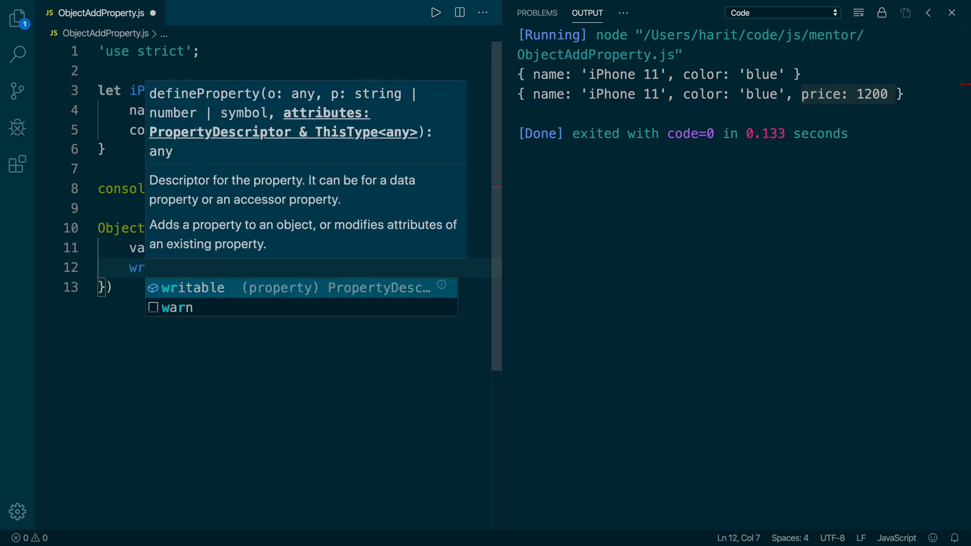
{"action": "type", "text": "writable:"}
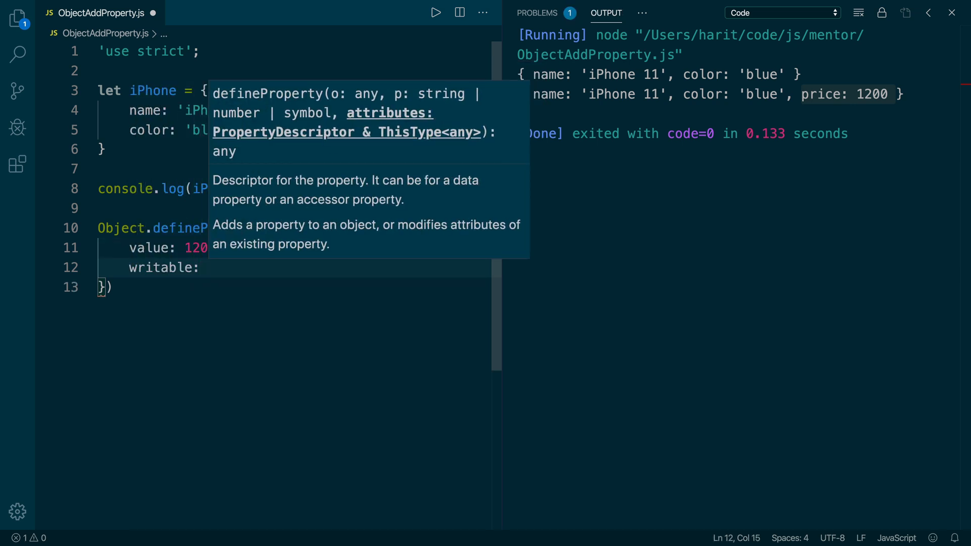
{"action": "type", "text": "false, // default"}
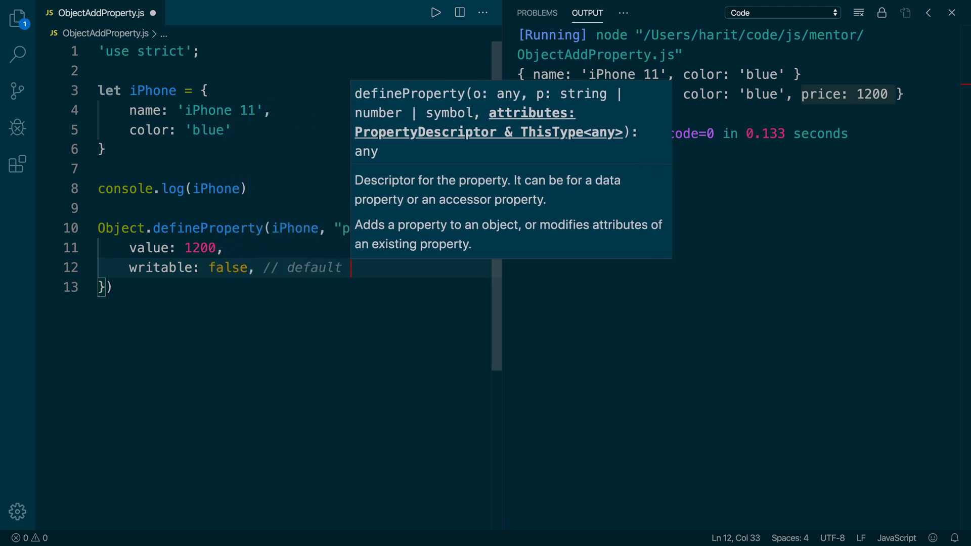
{"action": "key", "text": "Enter"}
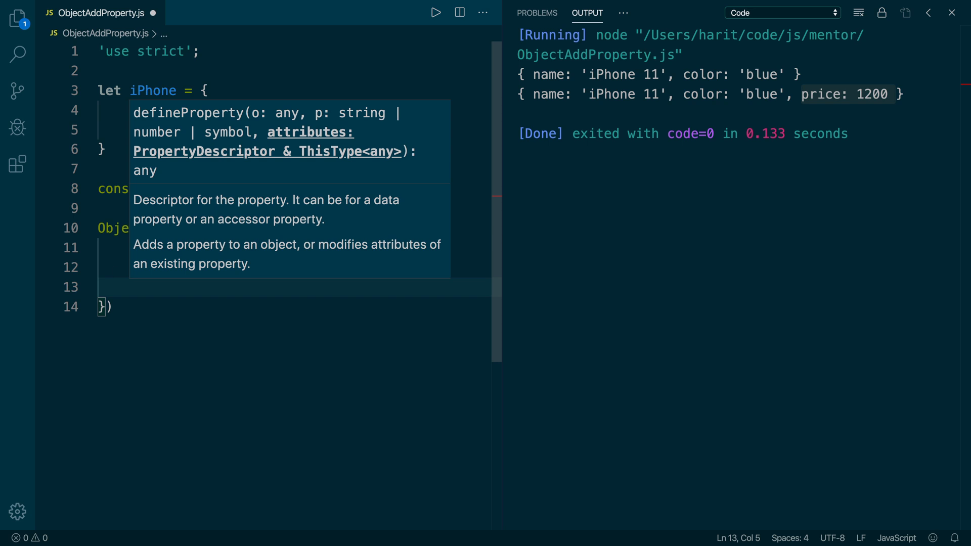
{"action": "type", "text": "enu"}
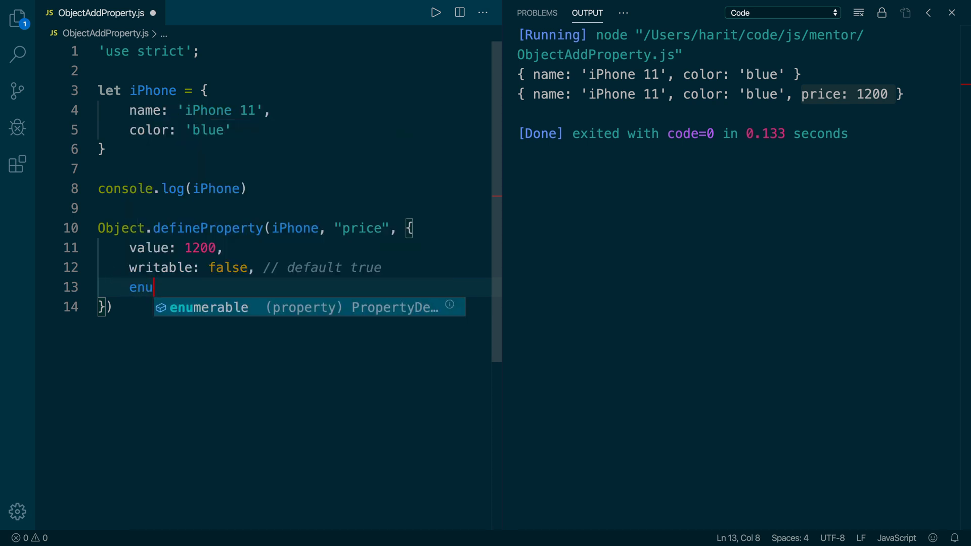
{"action": "type", "text": "merable: r"}
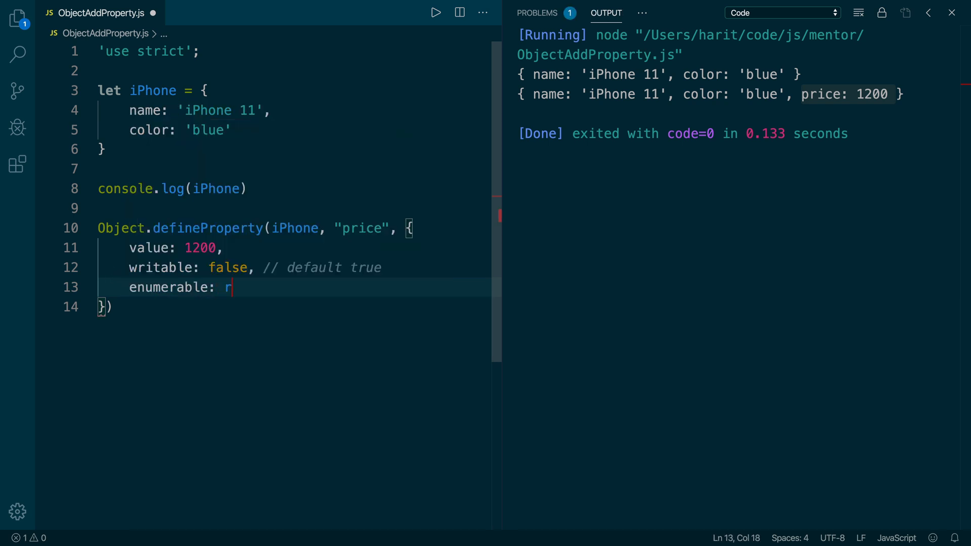
{"action": "type", "text": "rue"}
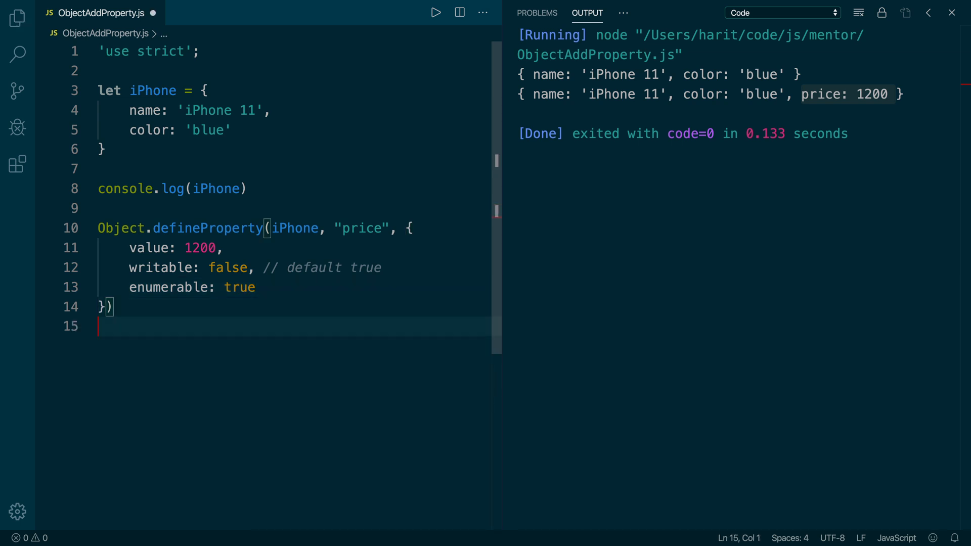
{"action": "type", "text": "console.lo"}
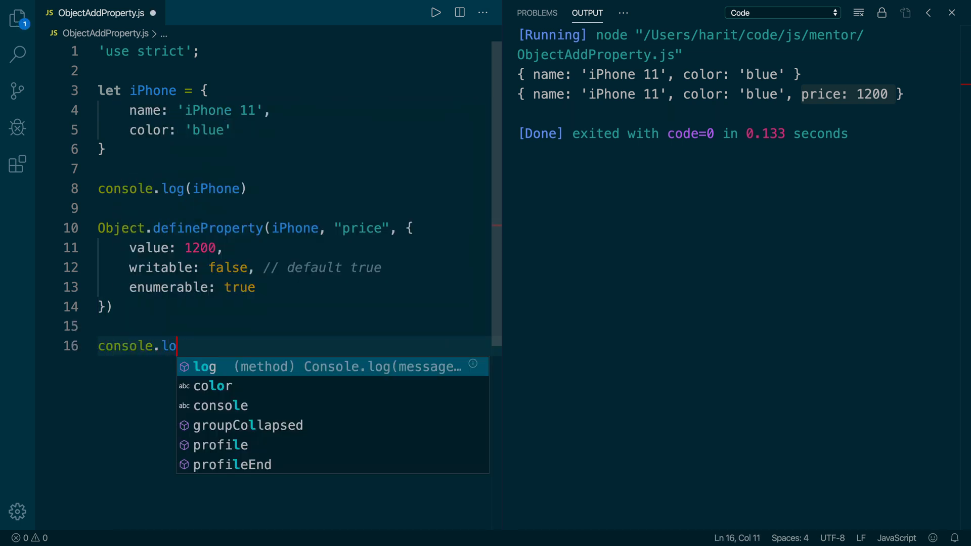
{"action": "type", "text": "g(iPhone"}
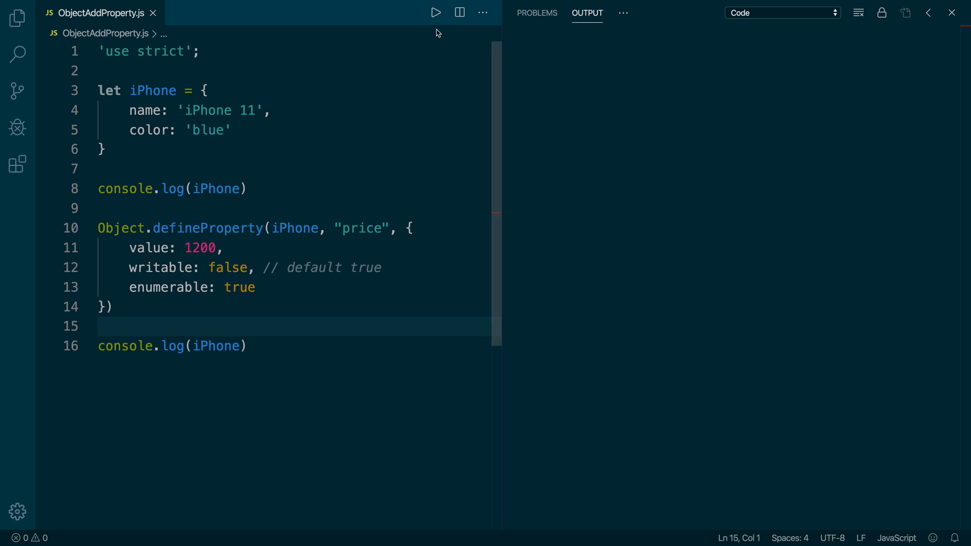
Step: Run the file with Code Runner, logging iPhone twice with price: 1200 the second time
{"action": "left_click", "coordinate": [436, 13]}
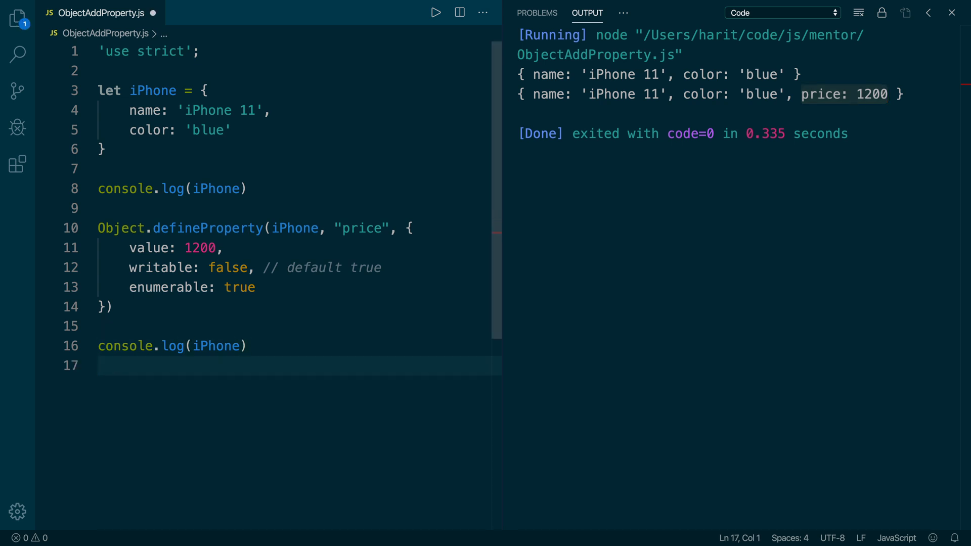
Step: Add iPhone["price"] = 0 with a log, run it, and select a word in the TypeError
{"action": "type", "text": "iPhone"}
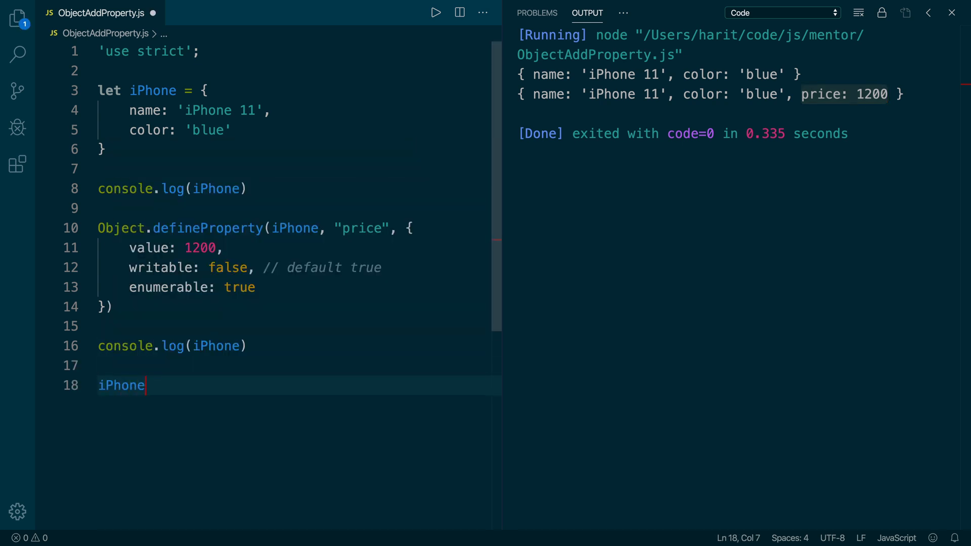
{"action": "type", "text": "[\"price\"]"}
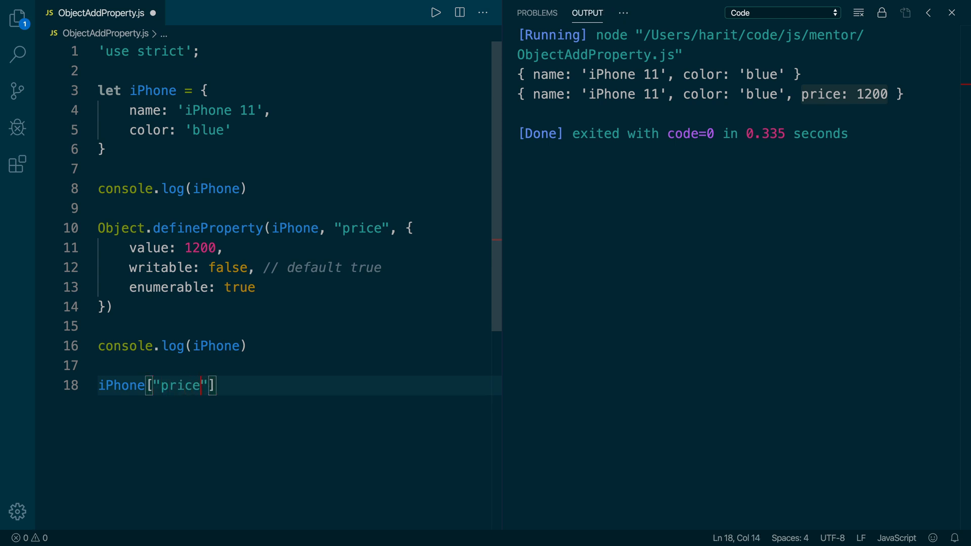
{"action": "type", "text": "= 0"}
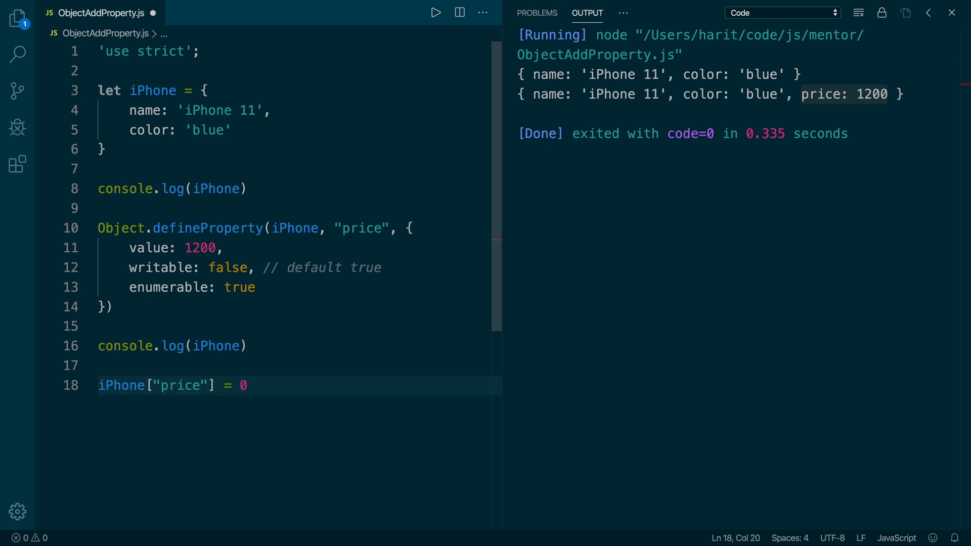
{"action": "type", "text": "consol"}
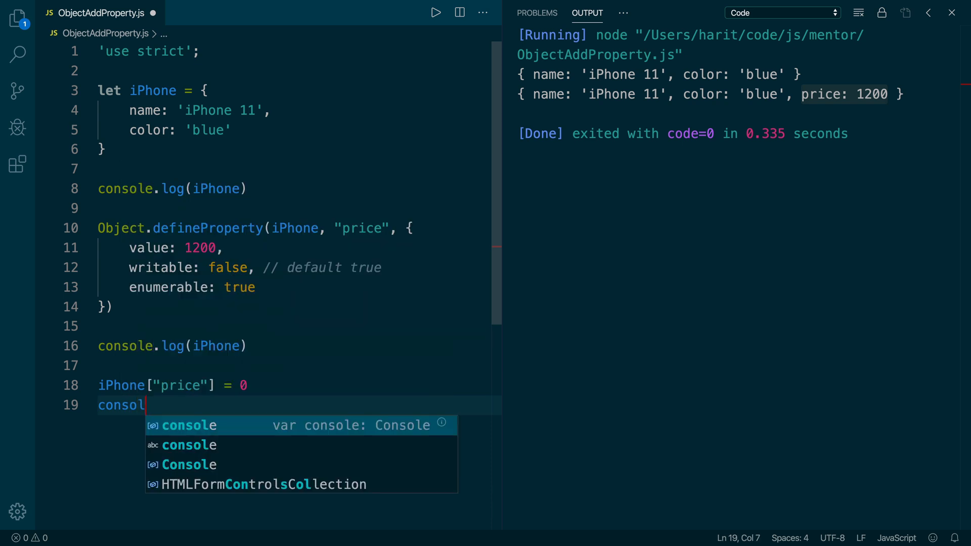
{"action": "type", "text": ".log(iPhone"}
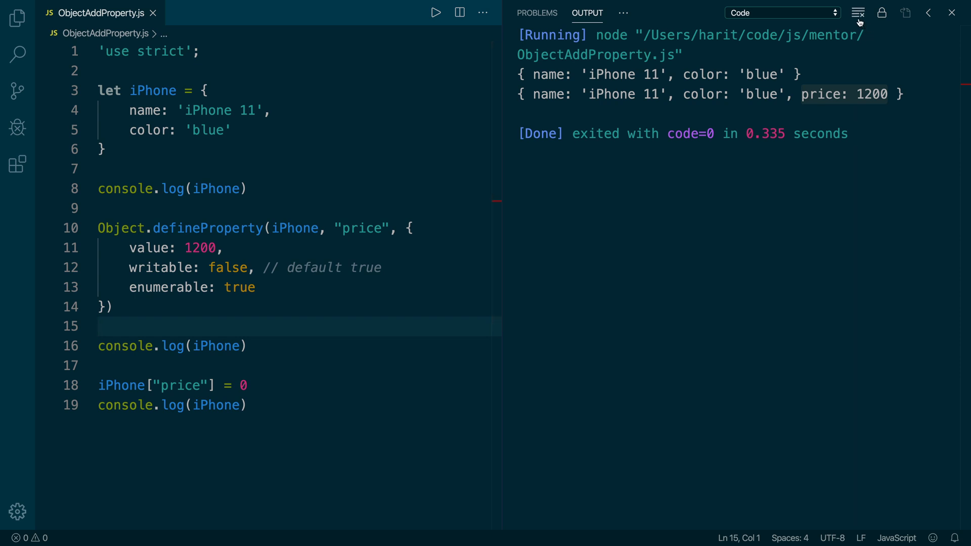
{"action": "left_click", "coordinate": [435, 13]}
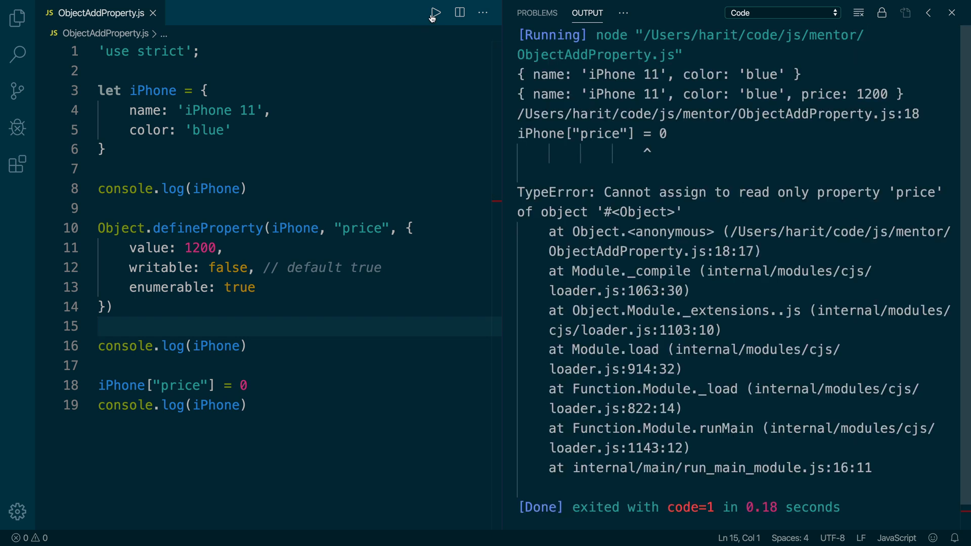
{"action": "double_click", "coordinate": [647, 192]}
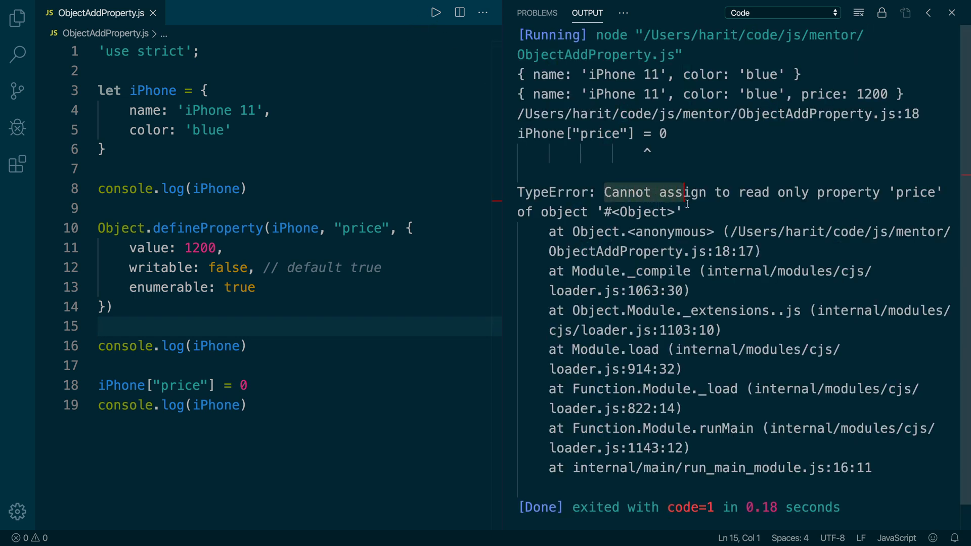